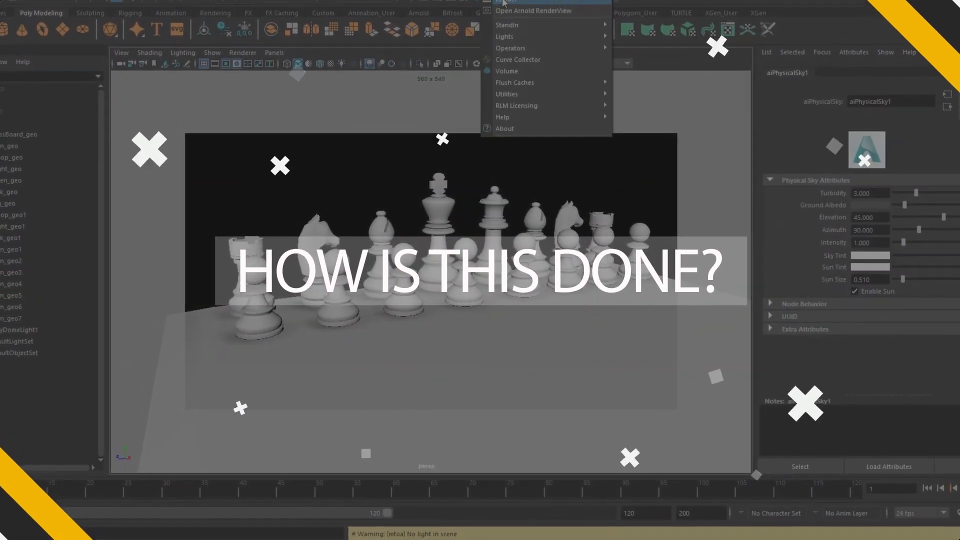
- Render the chess set in Arnold RenderView, then return to the lit king and pawn scene
click(538, 10)
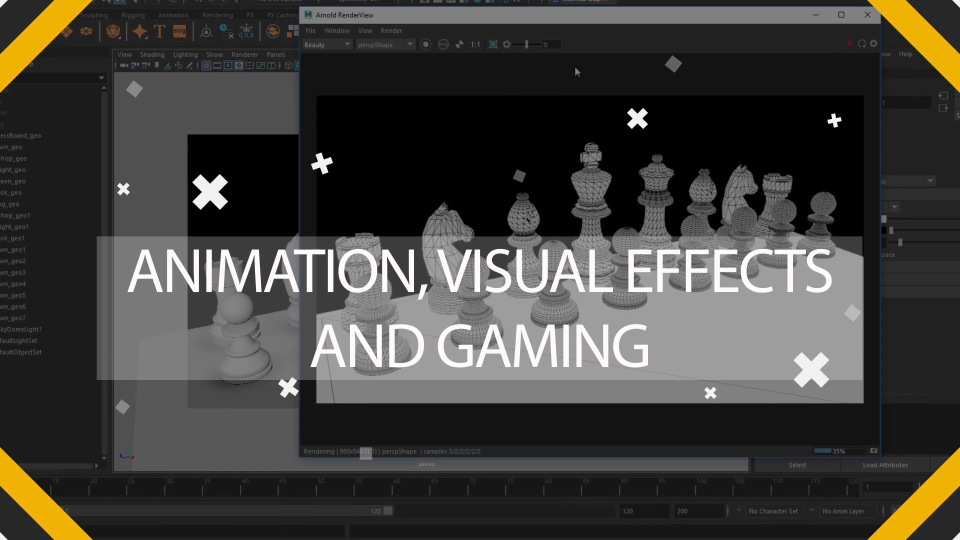
click(864, 14)
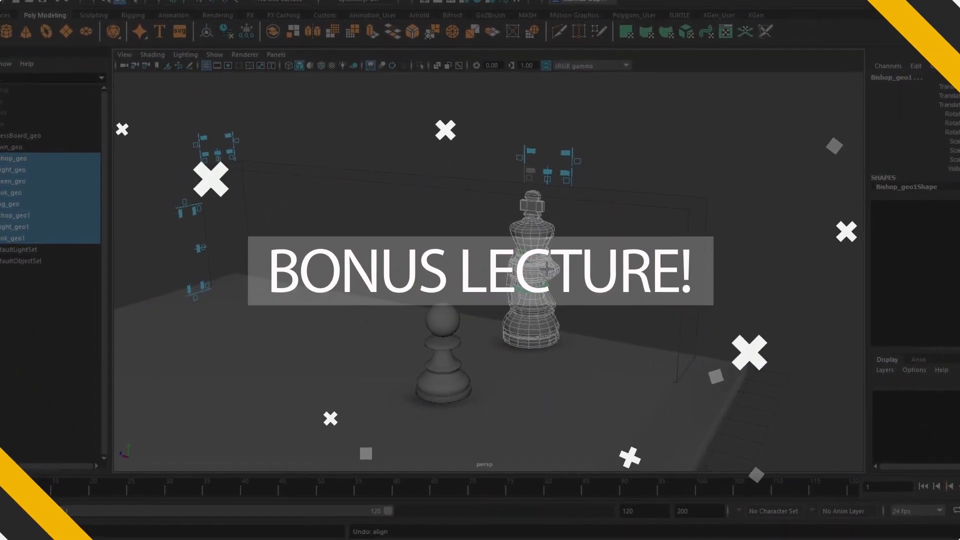